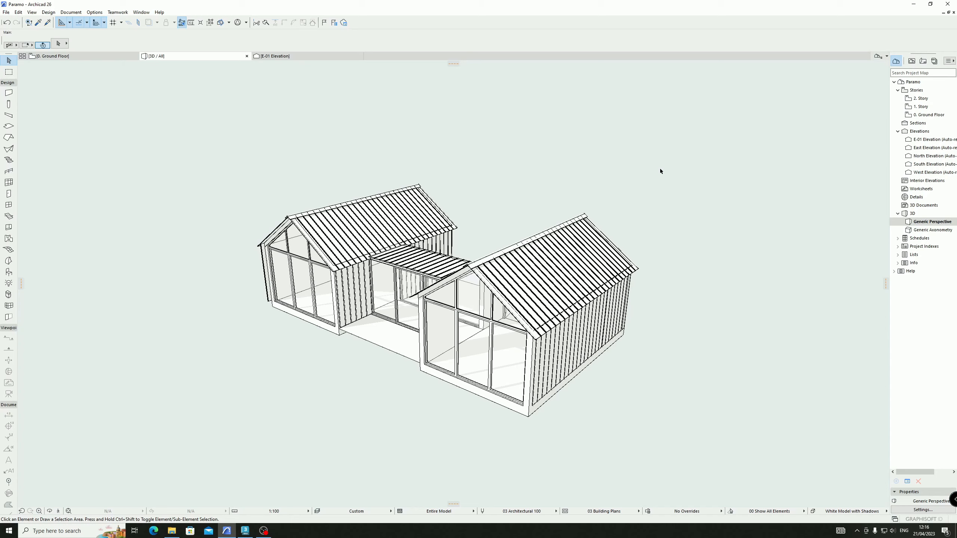
{"action": "mouse_move", "coordinate": [215, 98]}
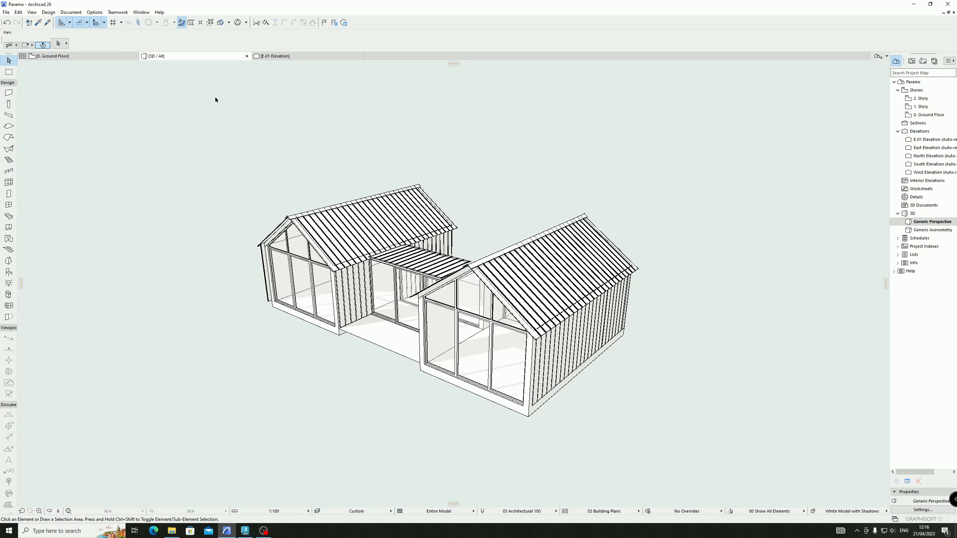
- Open Archicad's File menu over the Paramo house 3D view
{"action": "left_click", "coordinate": [5, 12]}
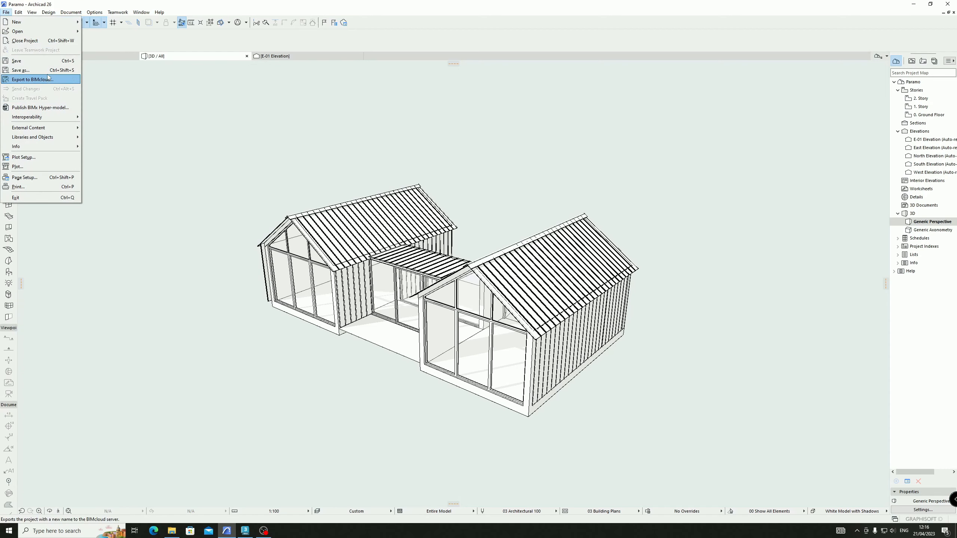
- Save the 3D model as a 3DStudio (*.3ds) file named '1' in the test folder
{"action": "left_click", "coordinate": [31, 80]}
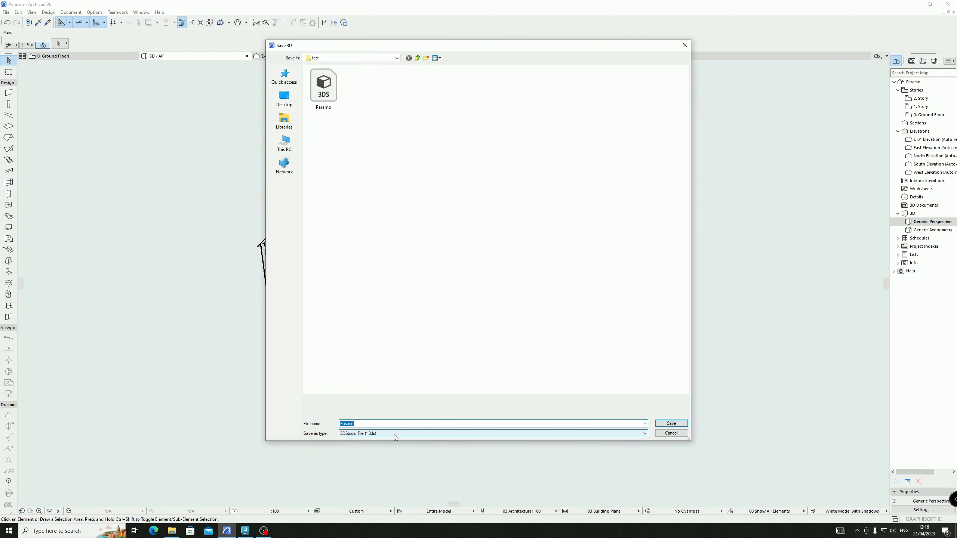
{"action": "left_click", "coordinate": [644, 433]}
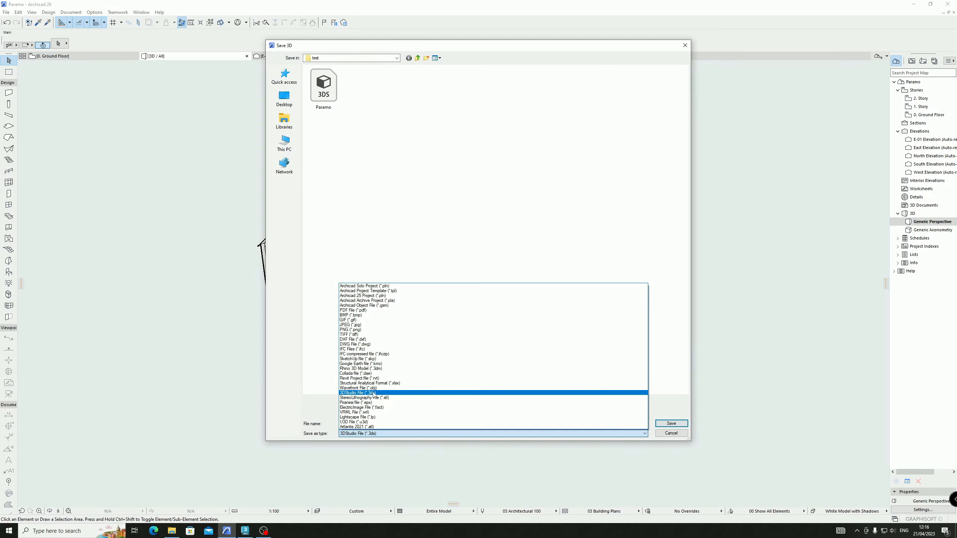
{"action": "left_click", "coordinate": [359, 393]}
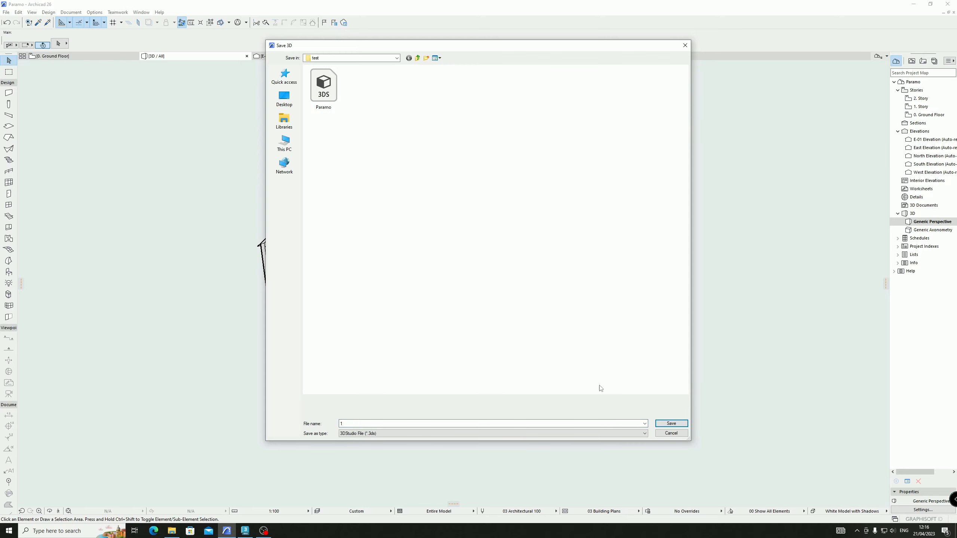
{"action": "left_click", "coordinate": [671, 424]}
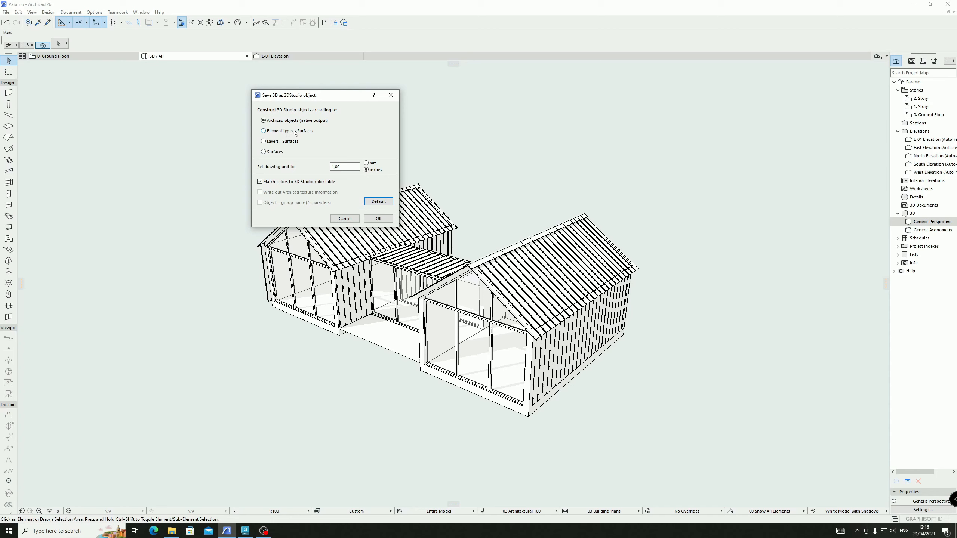
- Export by element types and surfaces, in millimetres with drawing unit 1000
{"action": "left_click", "coordinate": [263, 131]}
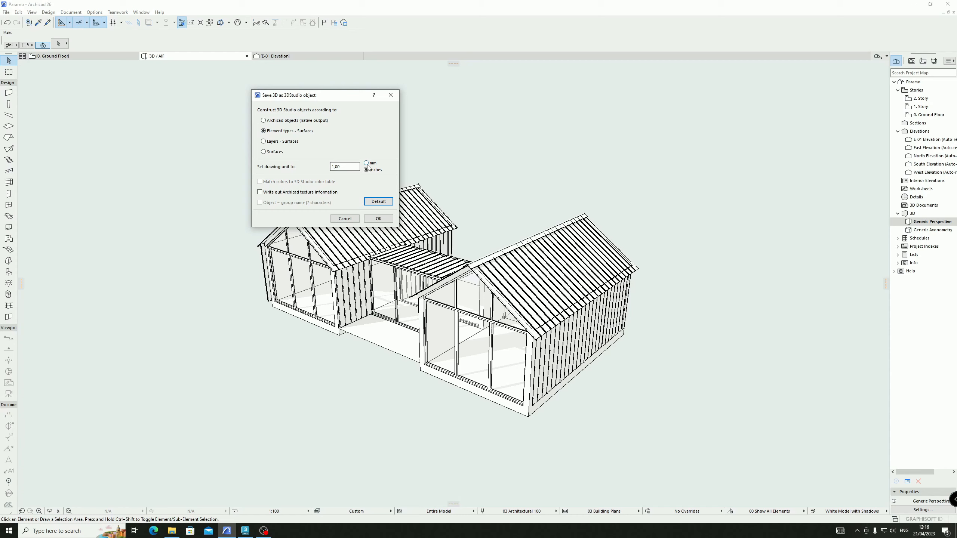
{"action": "left_click", "coordinate": [366, 164]}
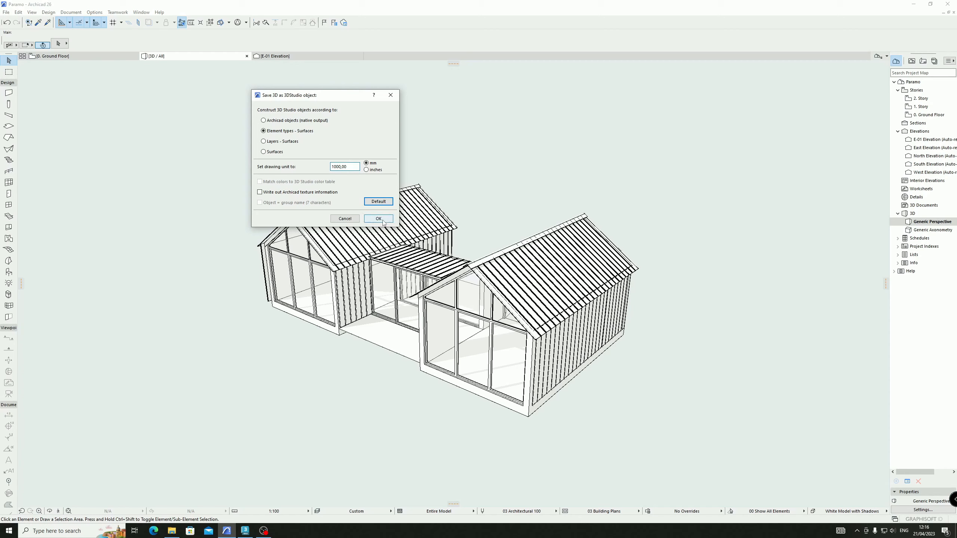
{"action": "left_click", "coordinate": [378, 219]}
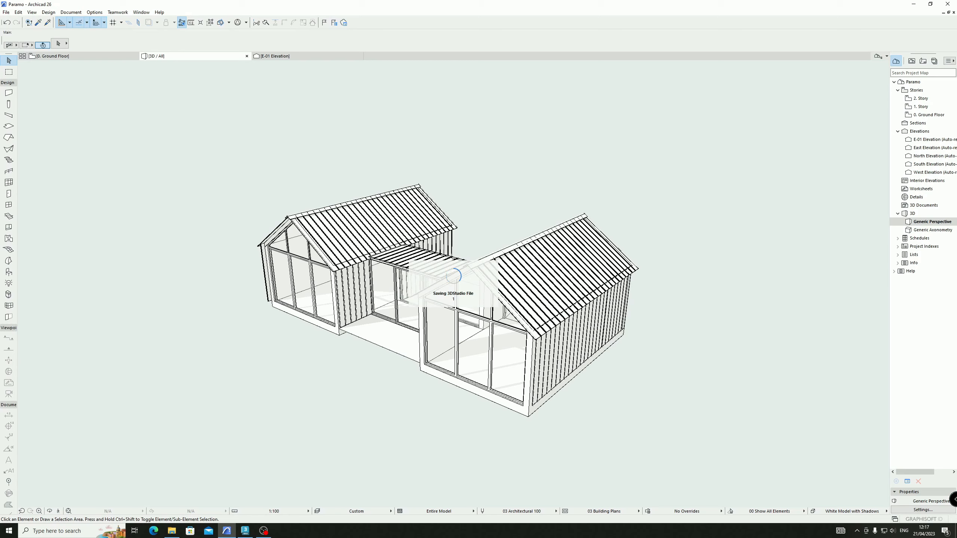
{"action": "mouse_move", "coordinate": [173, 365]}
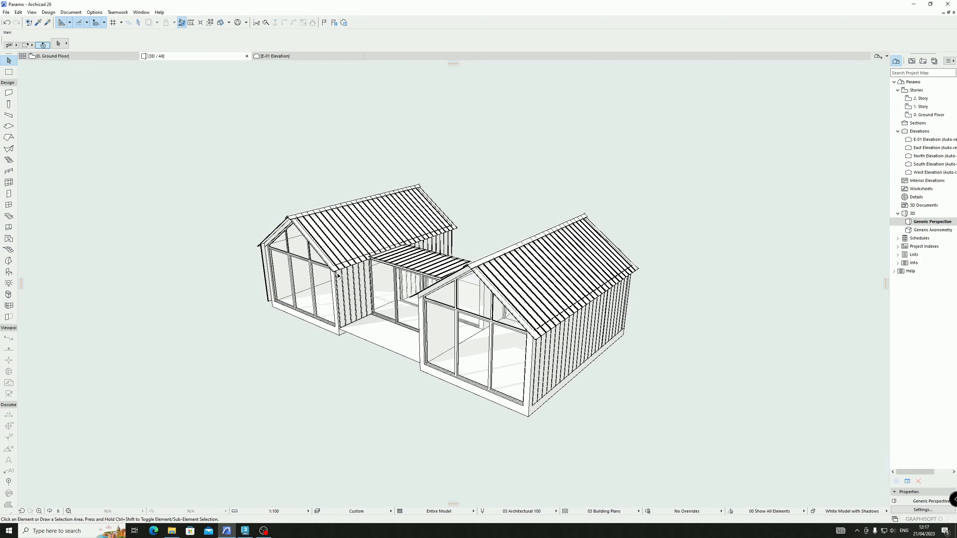
{"action": "mouse_move", "coordinate": [244, 531]}
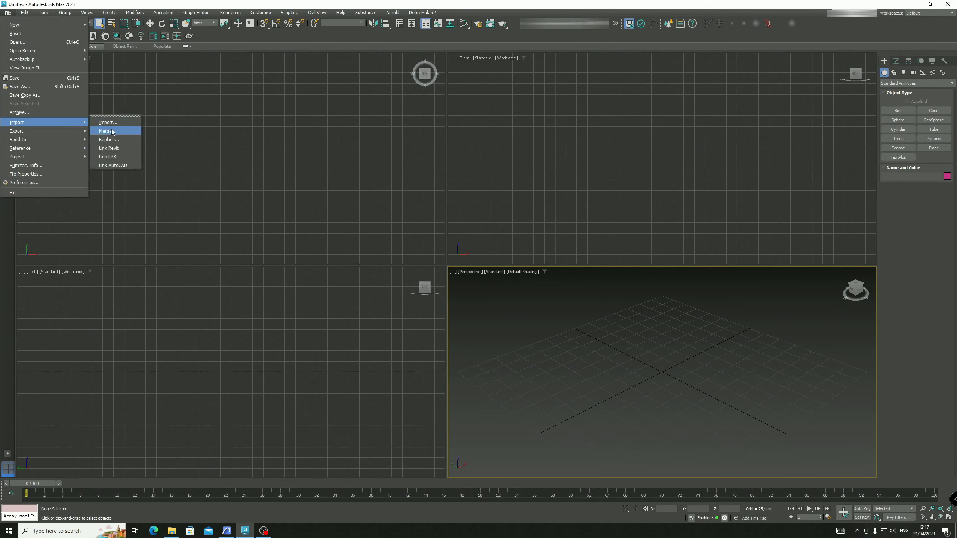
{"action": "mouse_move", "coordinate": [111, 131]}
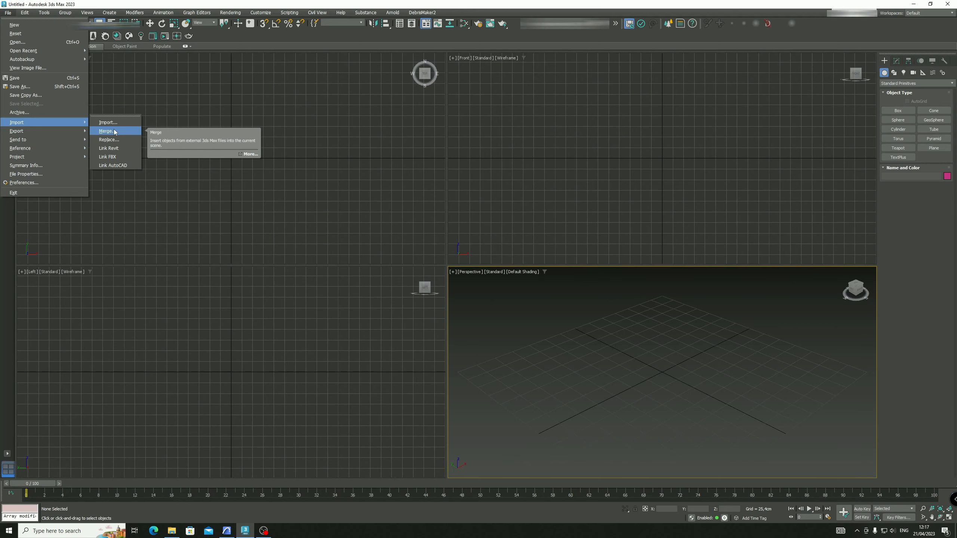
- Start merging objects from a file into the empty 3ds Max scene
{"action": "left_click", "coordinate": [105, 130]}
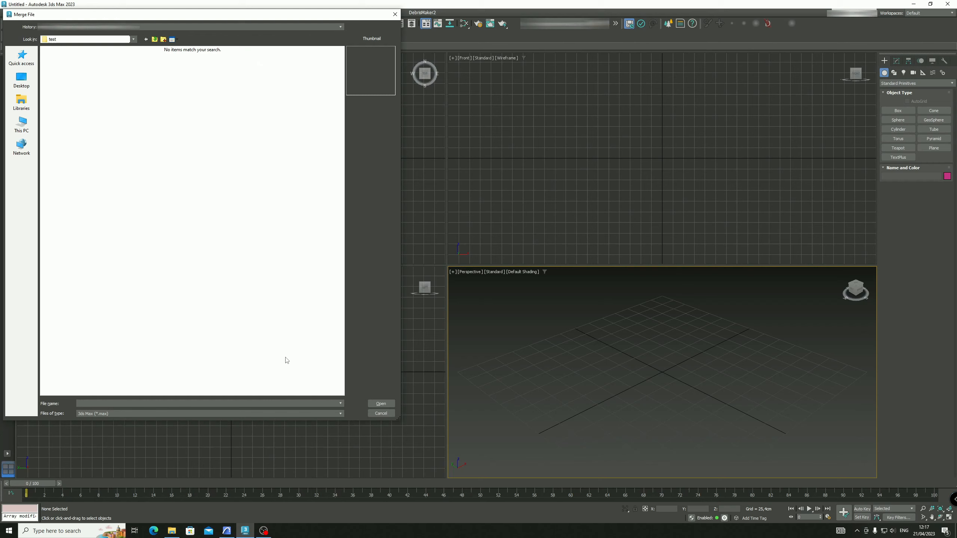
- Merge file '1' into the current scene, keeping the current animation length
{"action": "left_click", "coordinate": [207, 414]}
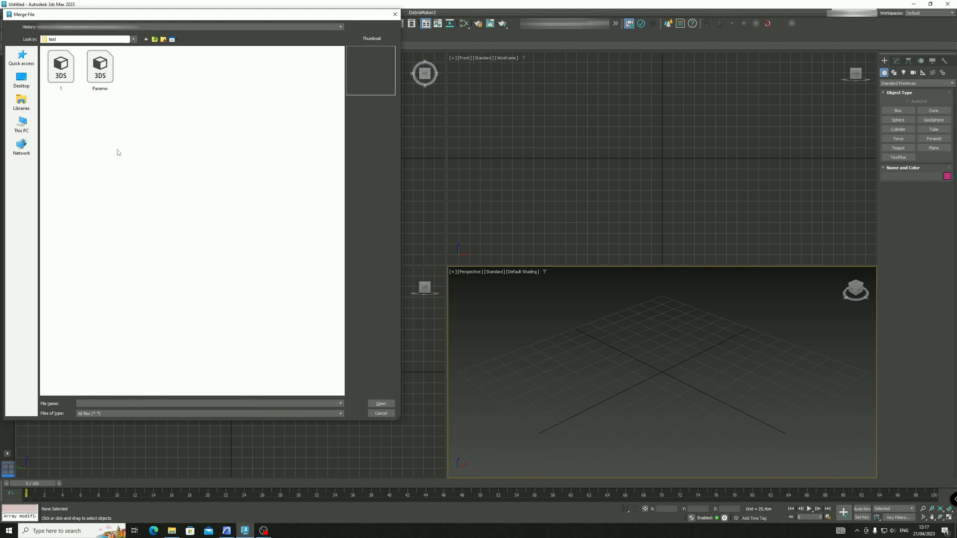
{"action": "left_click", "coordinate": [61, 66]}
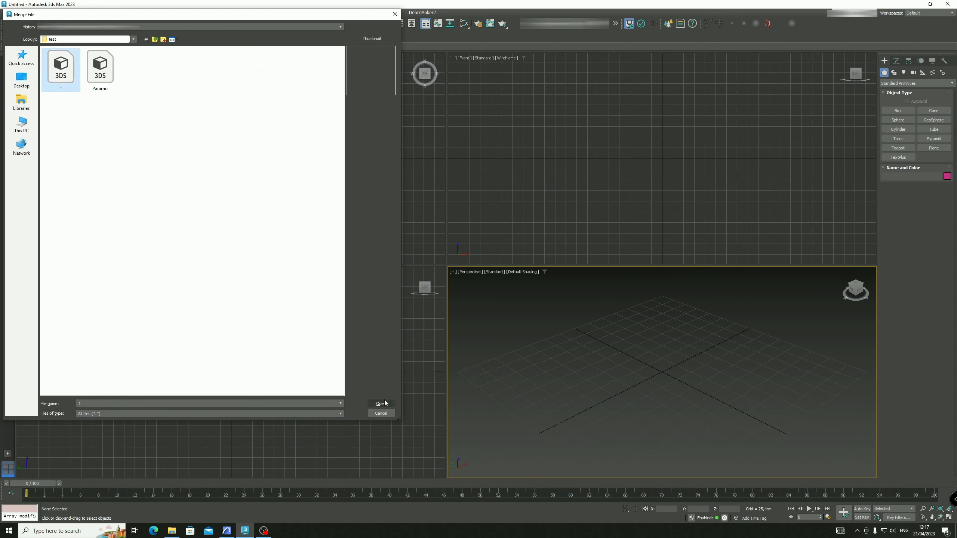
{"action": "left_click", "coordinate": [380, 403]}
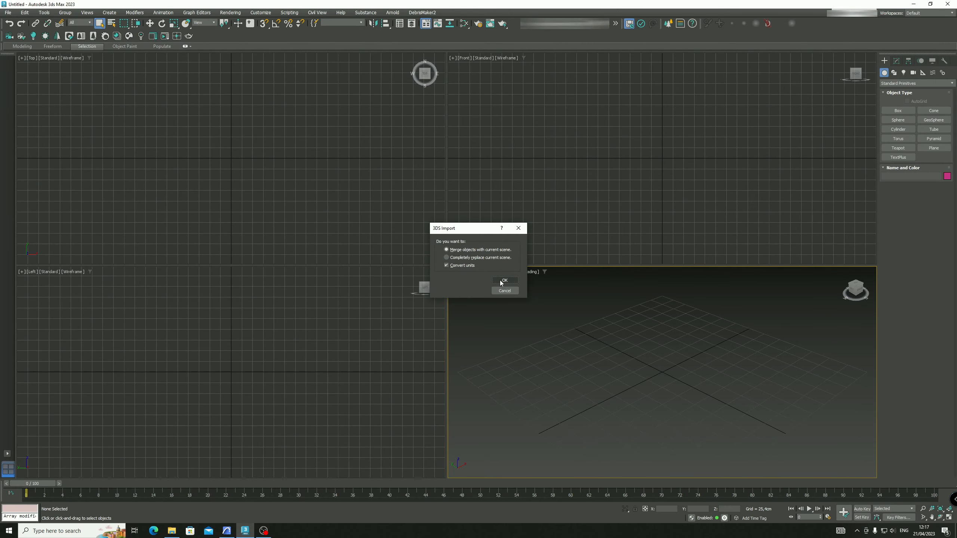
{"action": "left_click", "coordinate": [503, 280]}
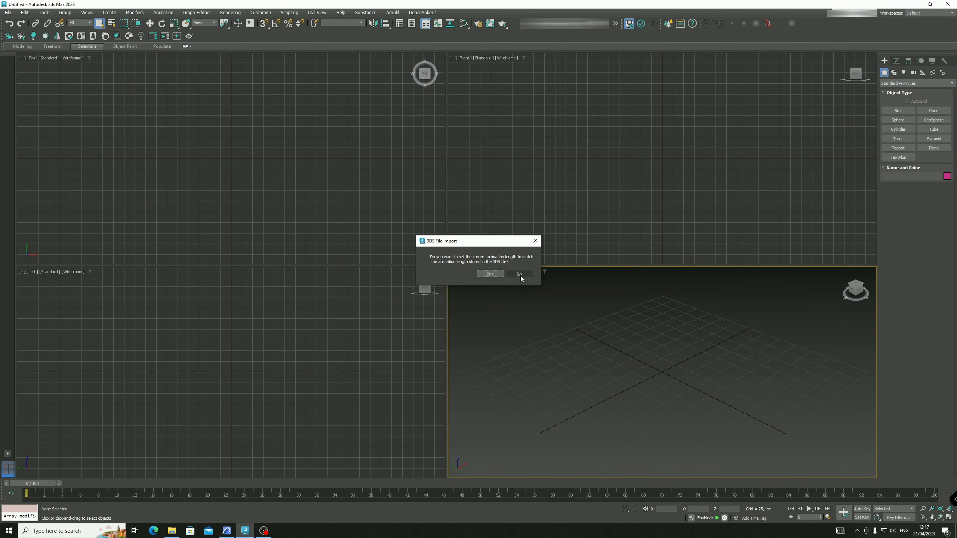
{"action": "left_click", "coordinate": [519, 273]}
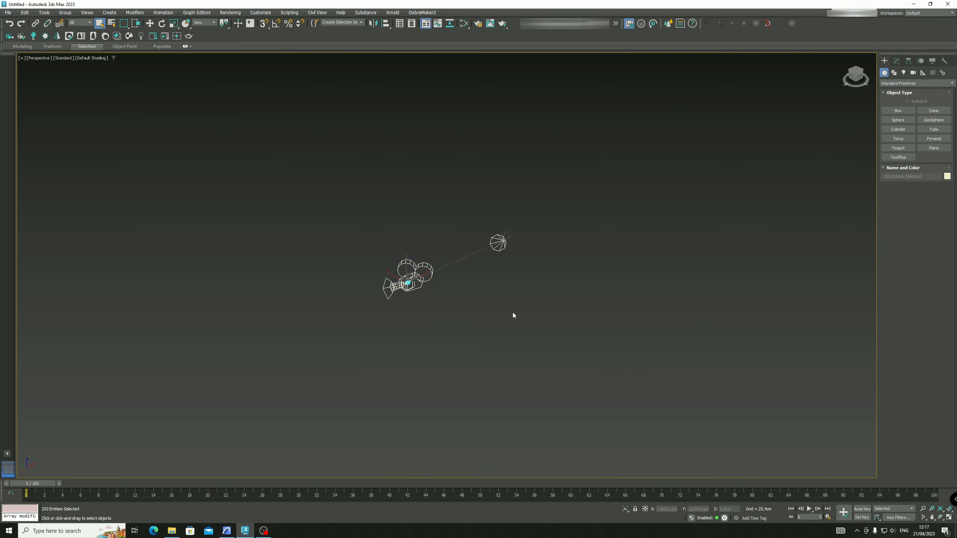
- Select the imported Sun light and zoom to the house model
{"action": "left_click", "coordinate": [498, 244]}
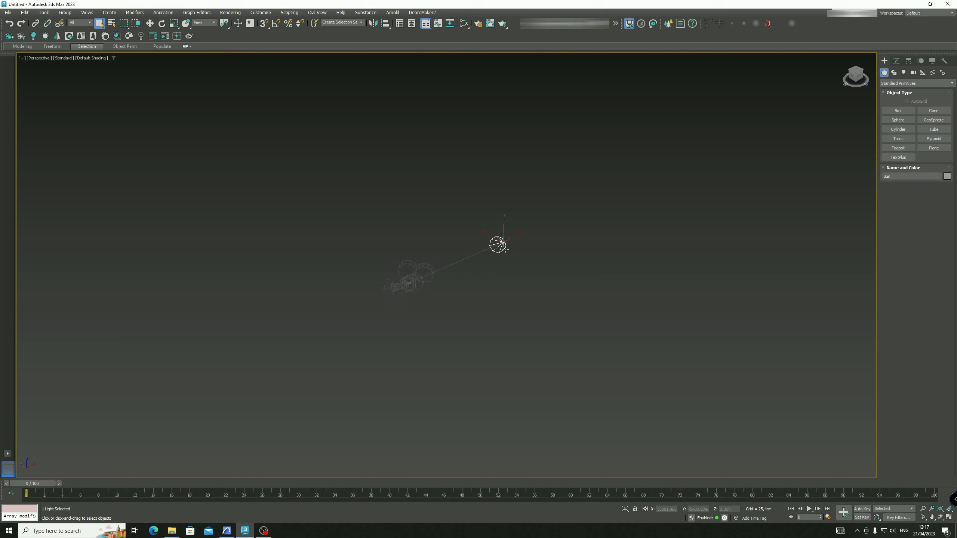
{"action": "left_click", "coordinate": [520, 280]}
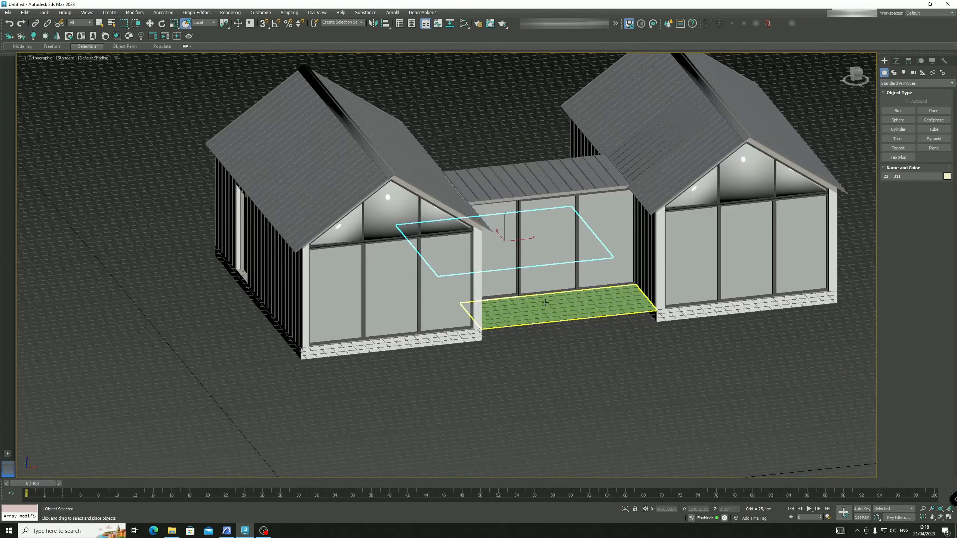
- Confirm the left wing's wall is still an Editable Mesh, then zoom out
{"action": "left_click", "coordinate": [897, 60]}
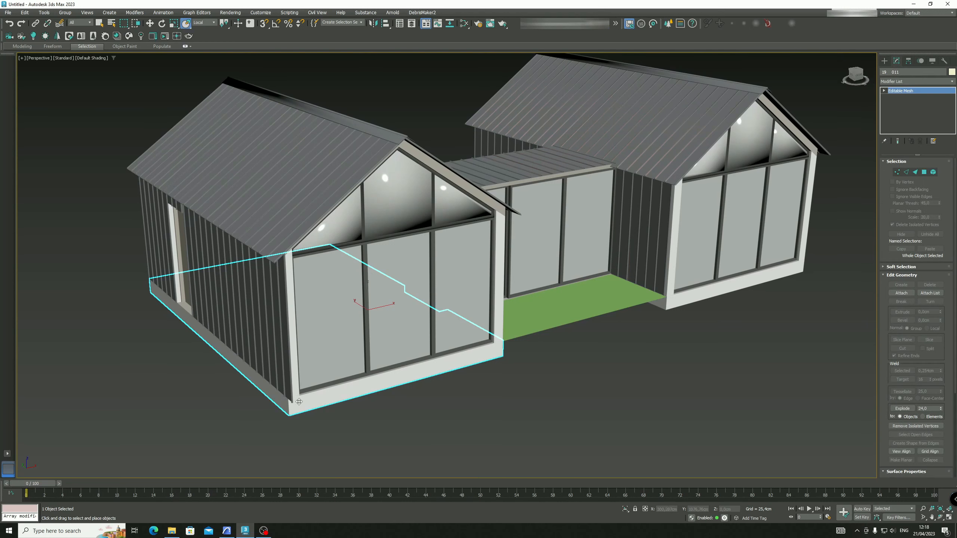
{"action": "mouse_move", "coordinate": [350, 409]}
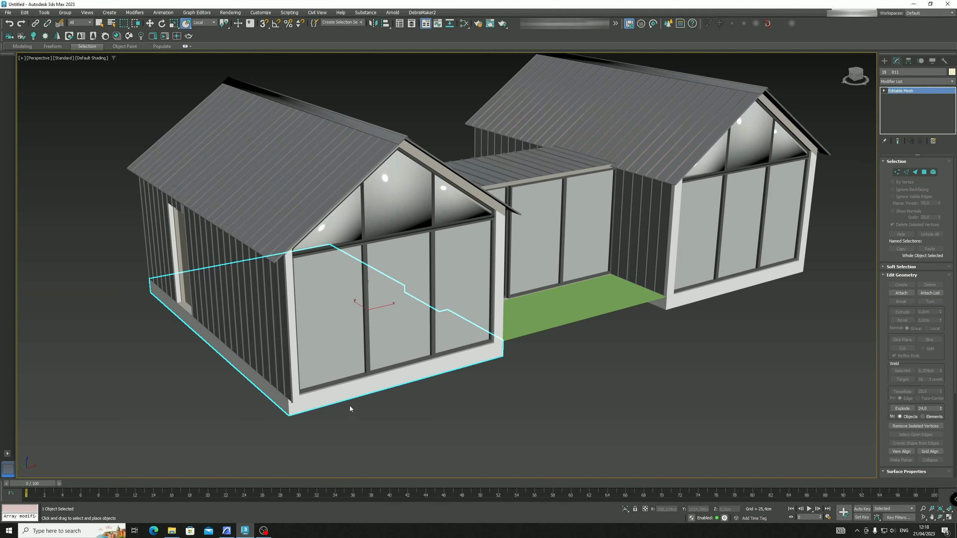
{"action": "right_click", "coordinate": [350, 409]}
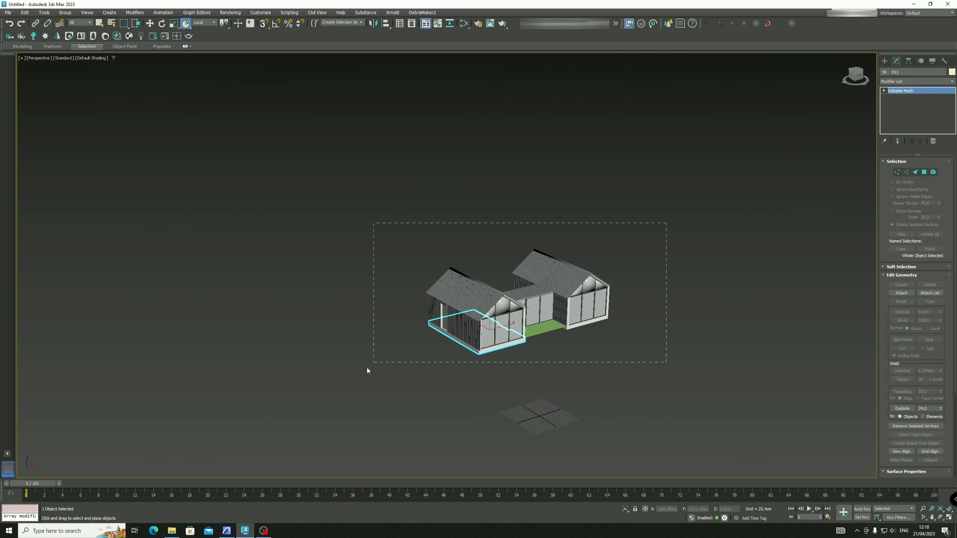
- Convert all 250 objects to Editable Poly, verify on the left-wing wall, deselect
{"action": "right_click", "coordinate": [519, 323]}
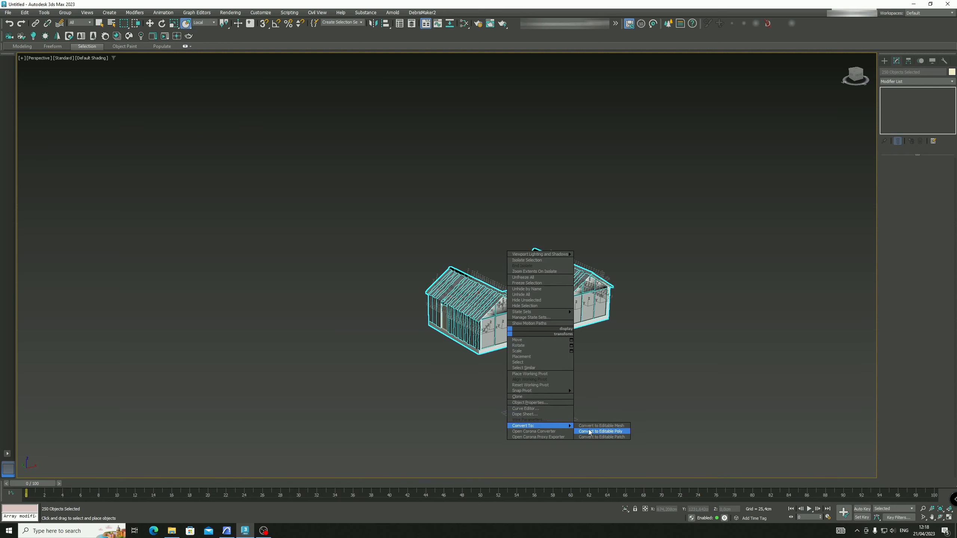
{"action": "left_click", "coordinate": [601, 431]}
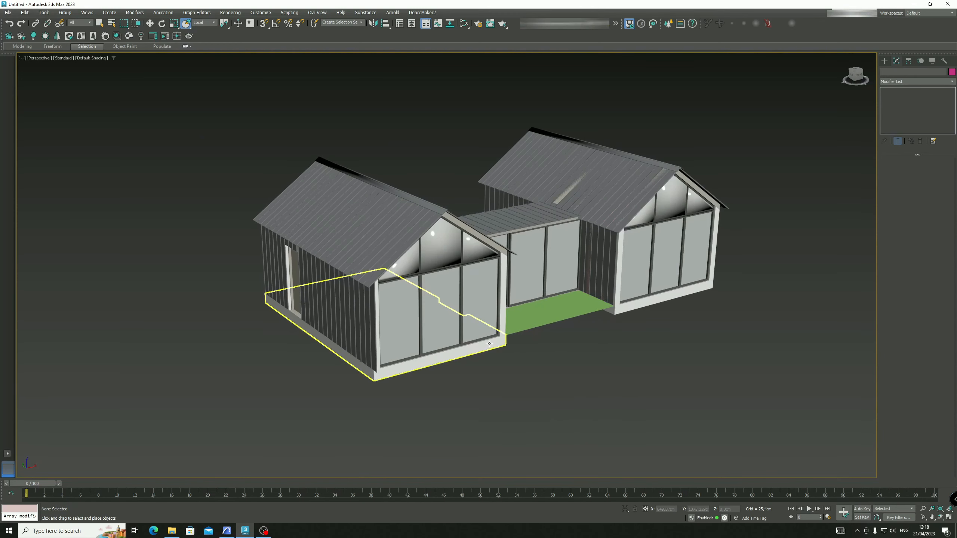
{"action": "left_click", "coordinate": [427, 305]}
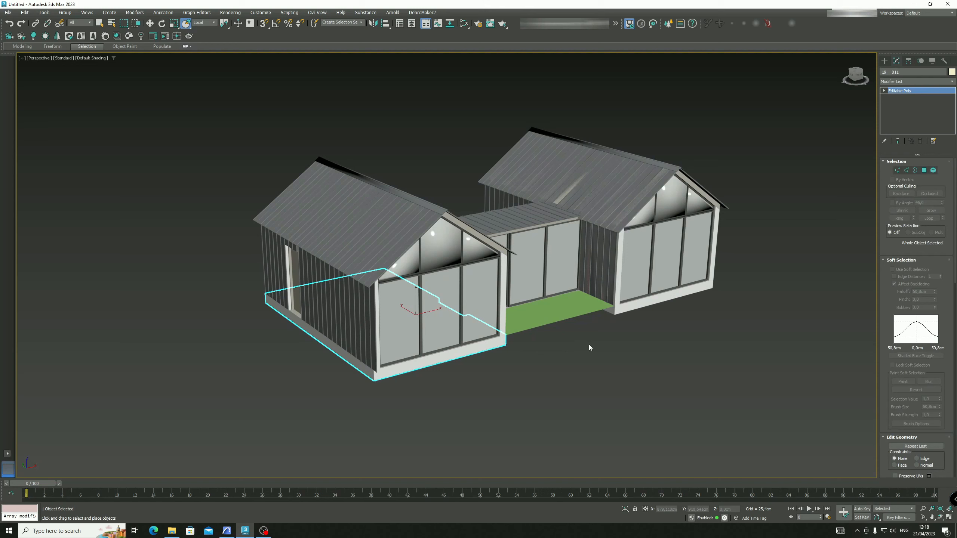
{"action": "left_click", "coordinate": [545, 383]}
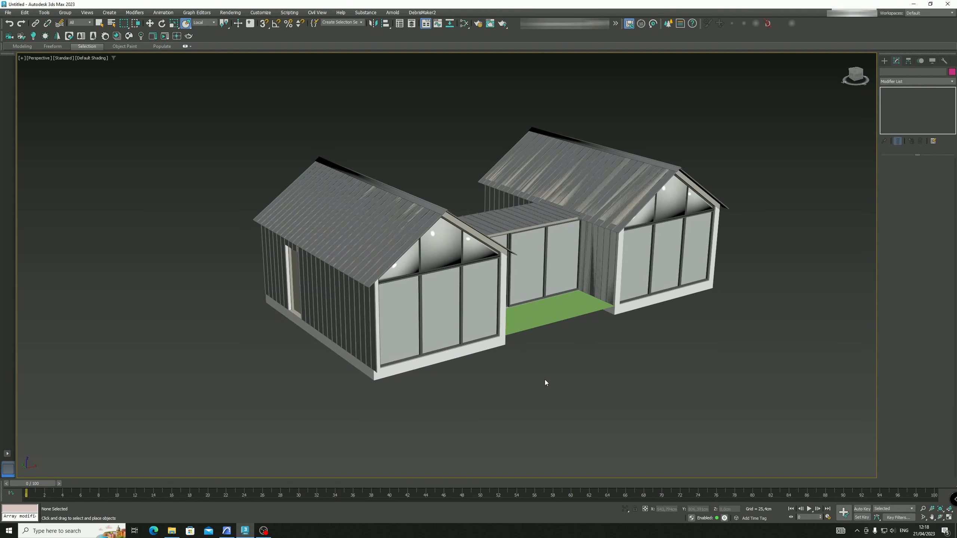